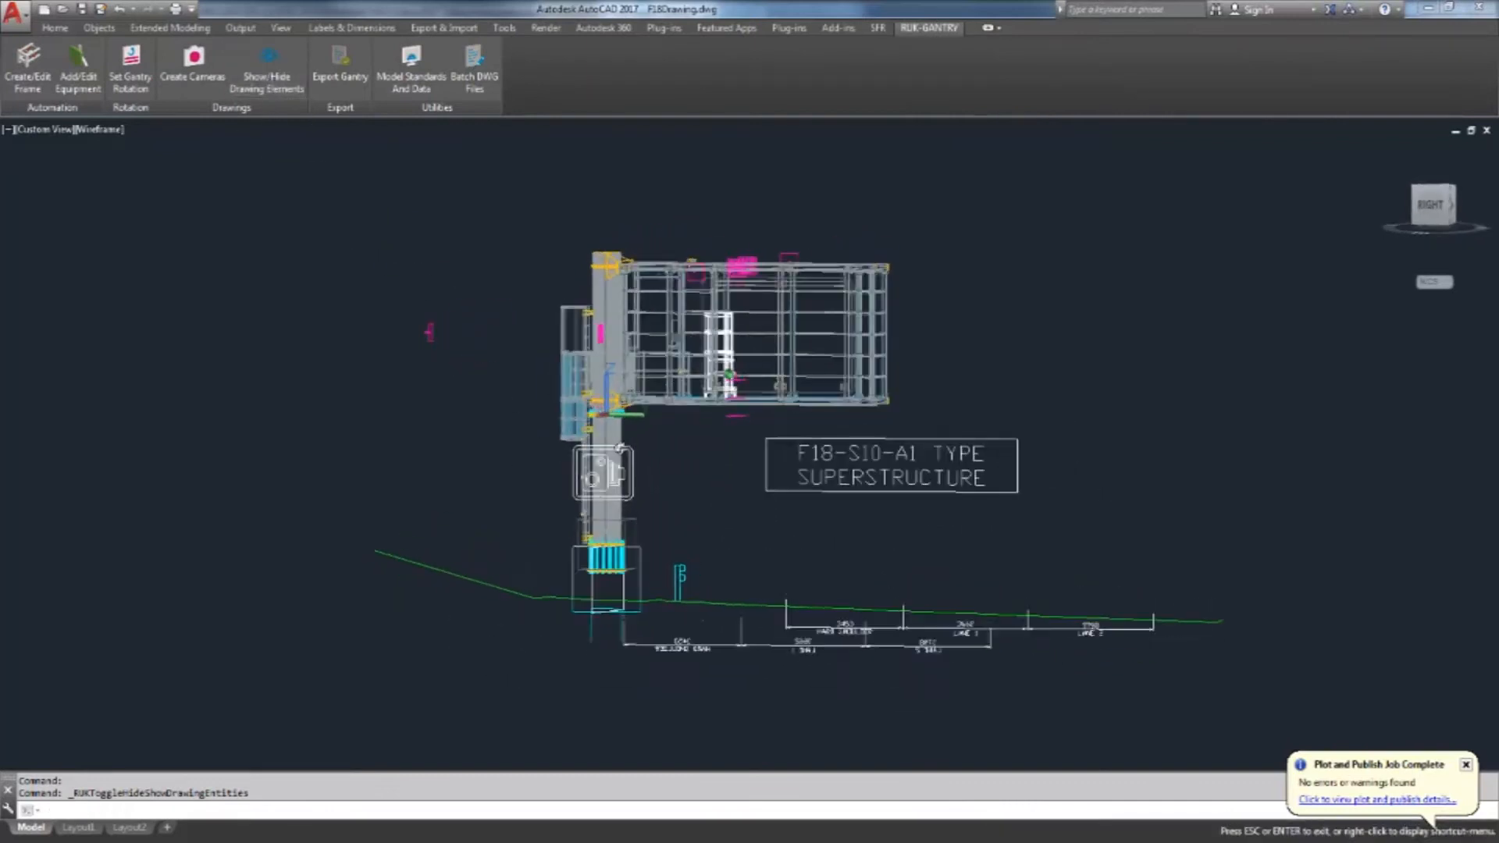
Switch to the A1 Advance Steel layout showing the northbound carriageway gantry elevation.
click(99, 827)
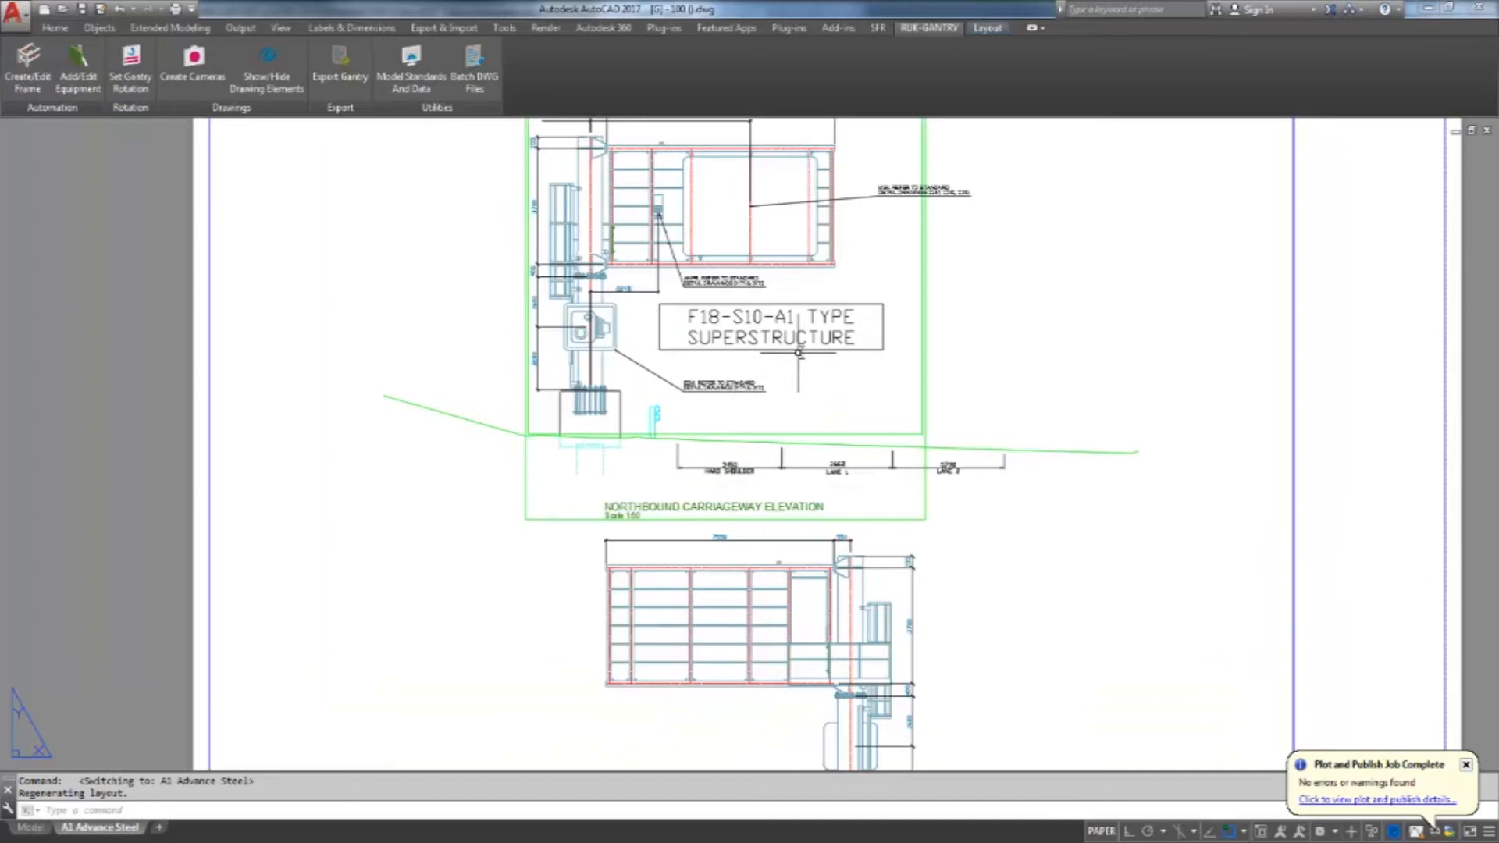
scroll(up, 3)
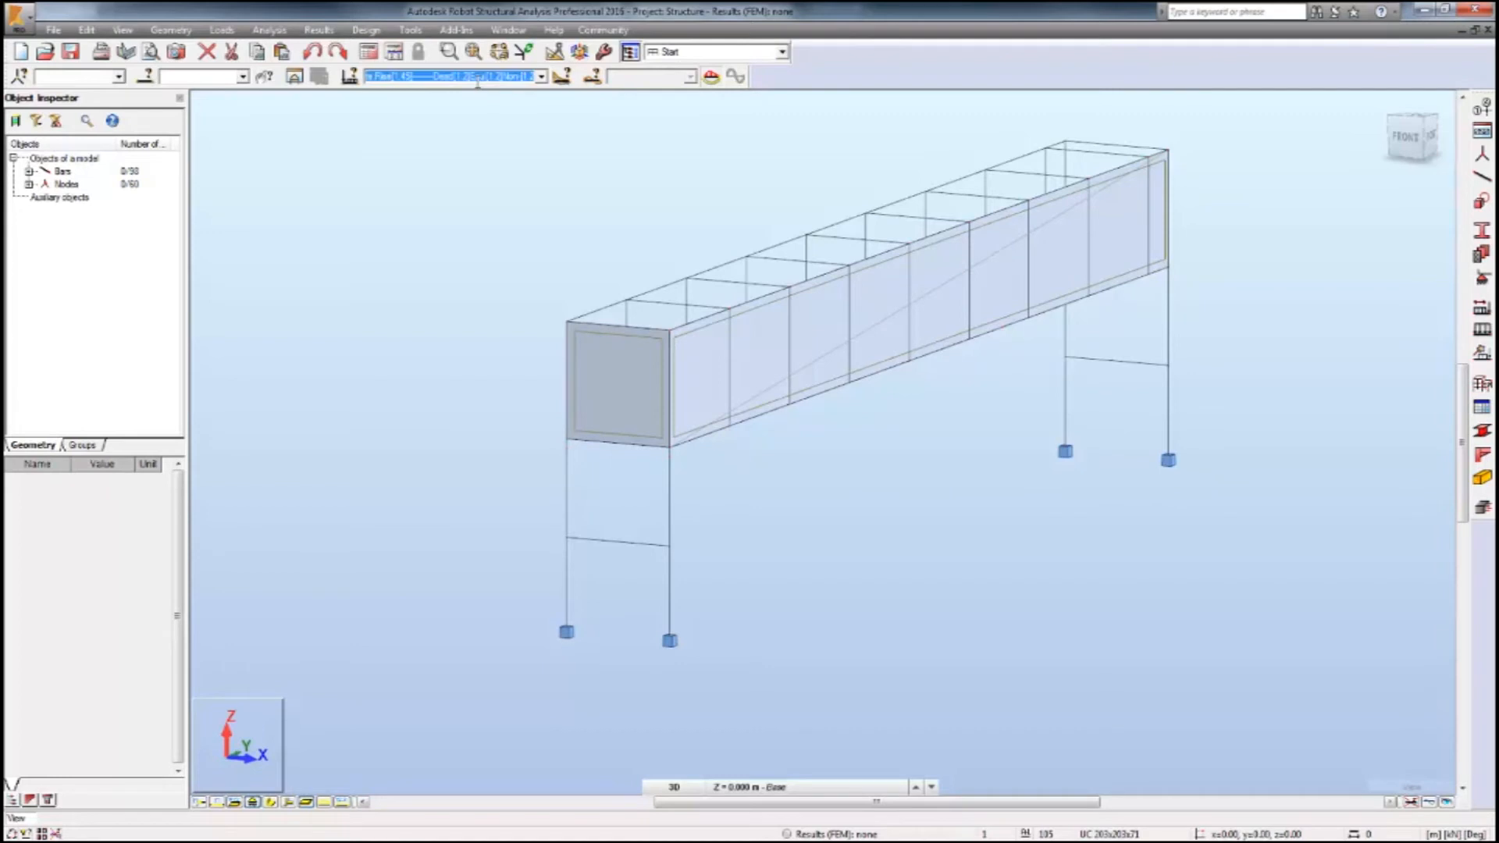
Show load case 6 Transverse Wind with force and pressure values labelled on the gantry.
click(541, 77)
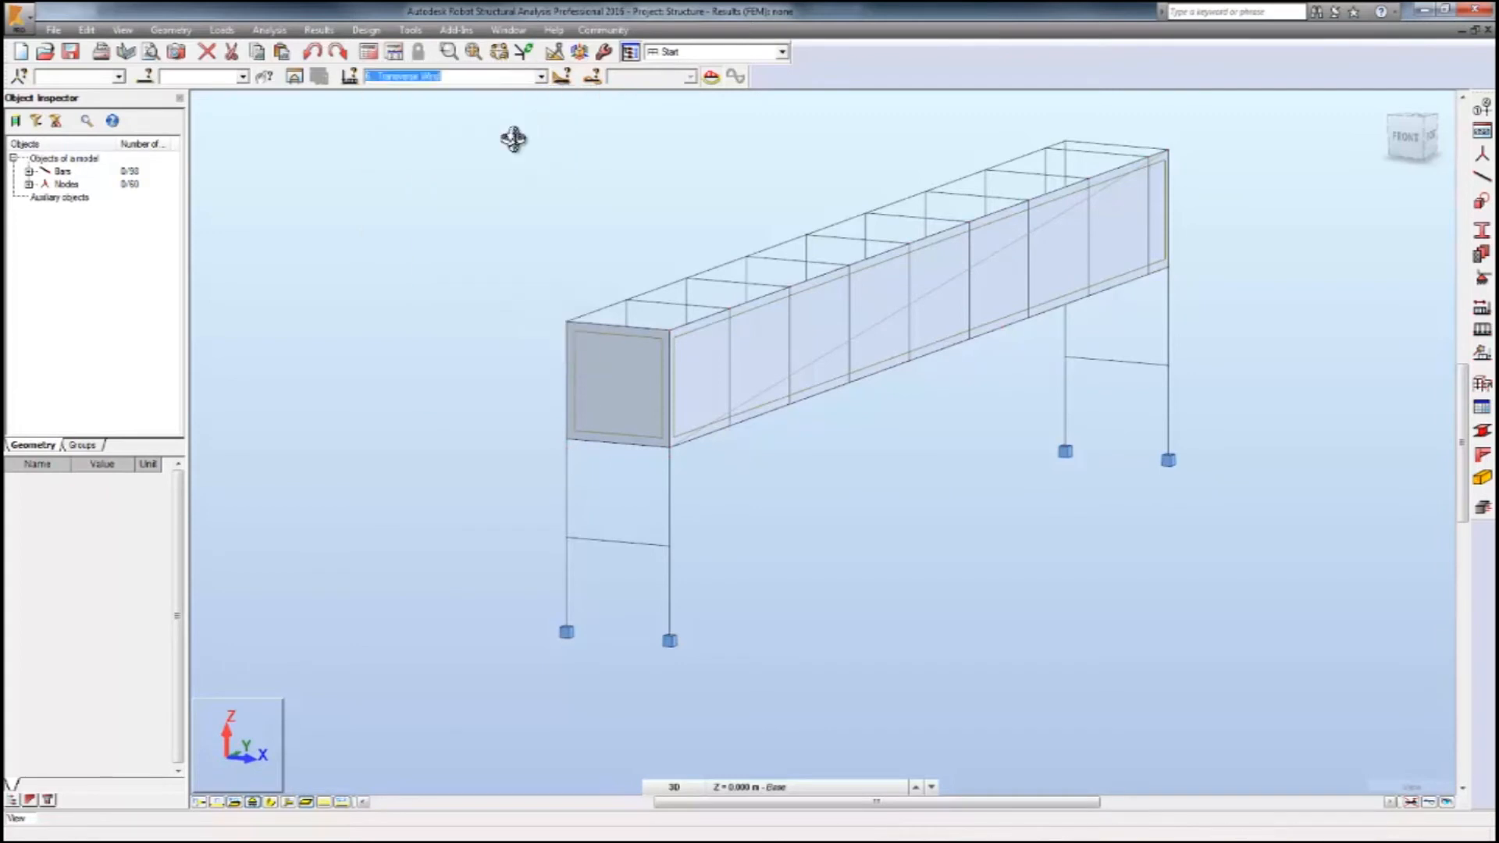
click(325, 801)
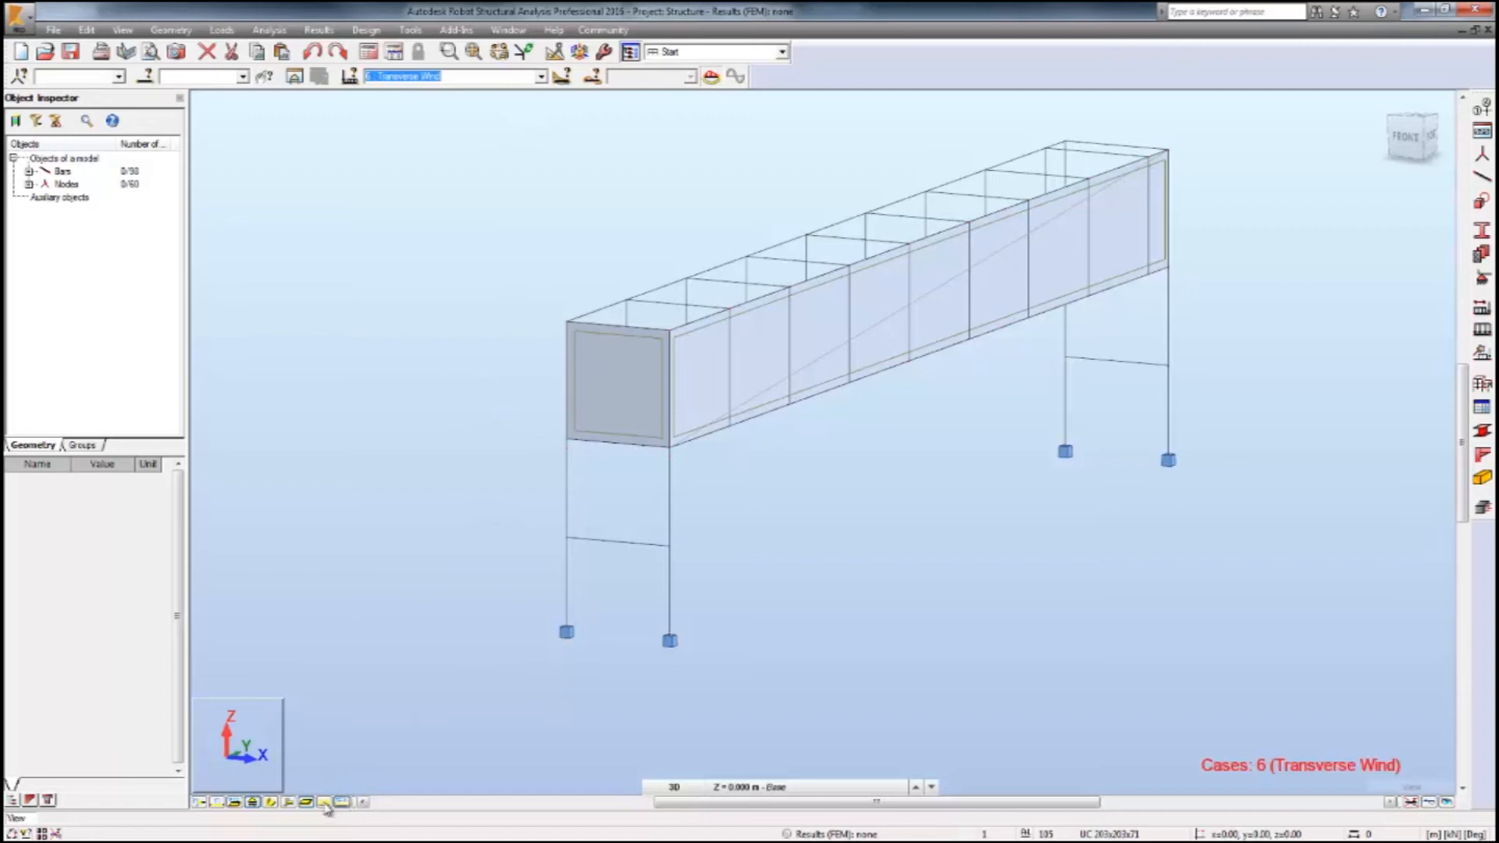
click(538, 76)
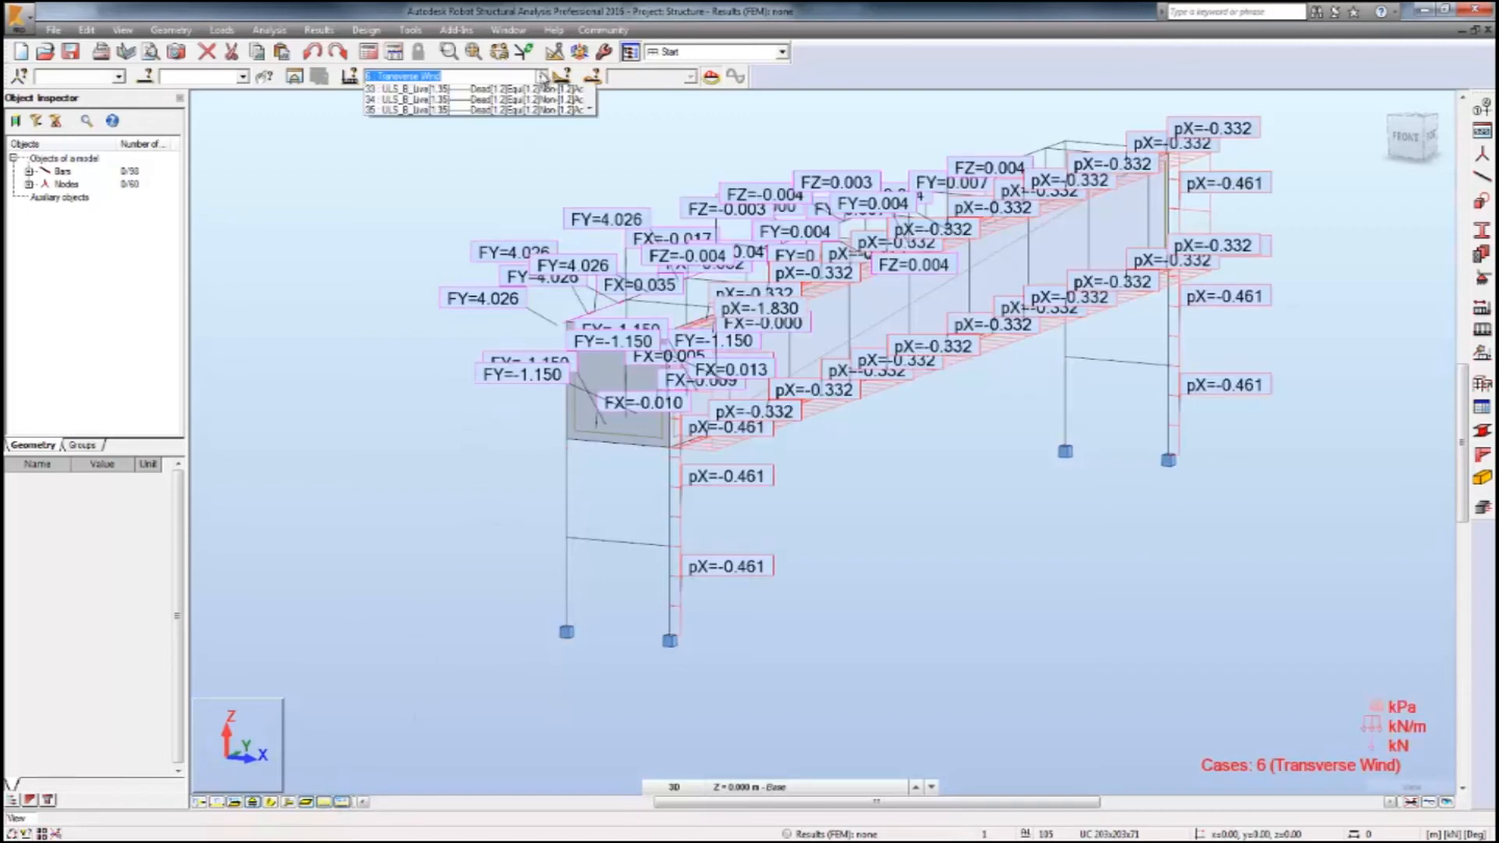